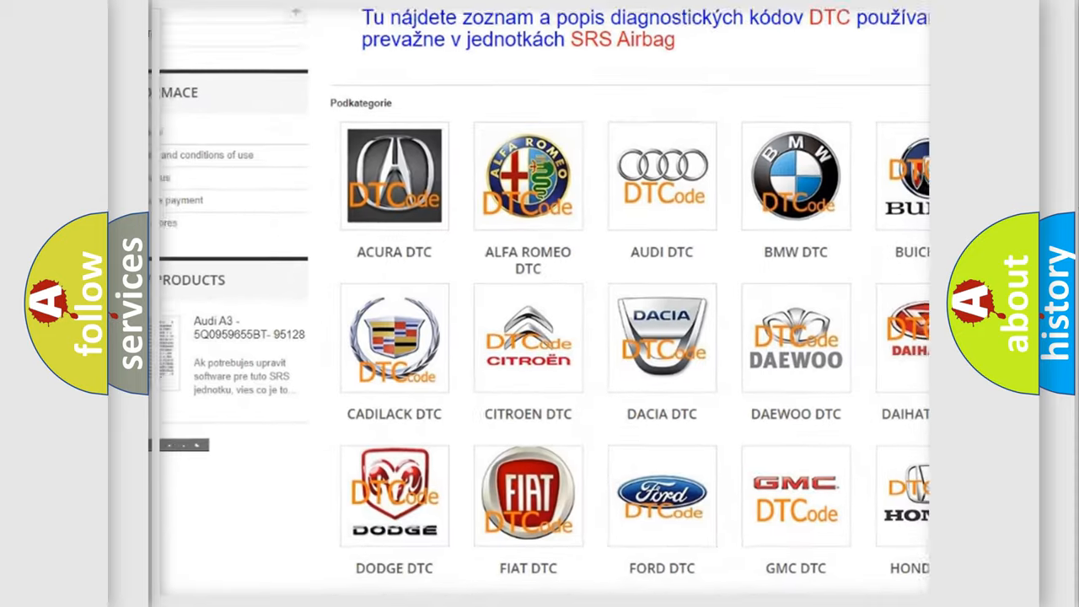
# Advance the Suzuki P0217 slide to the Cause text about poor PCM–MCM connections.
pyautogui.scroll(-3)
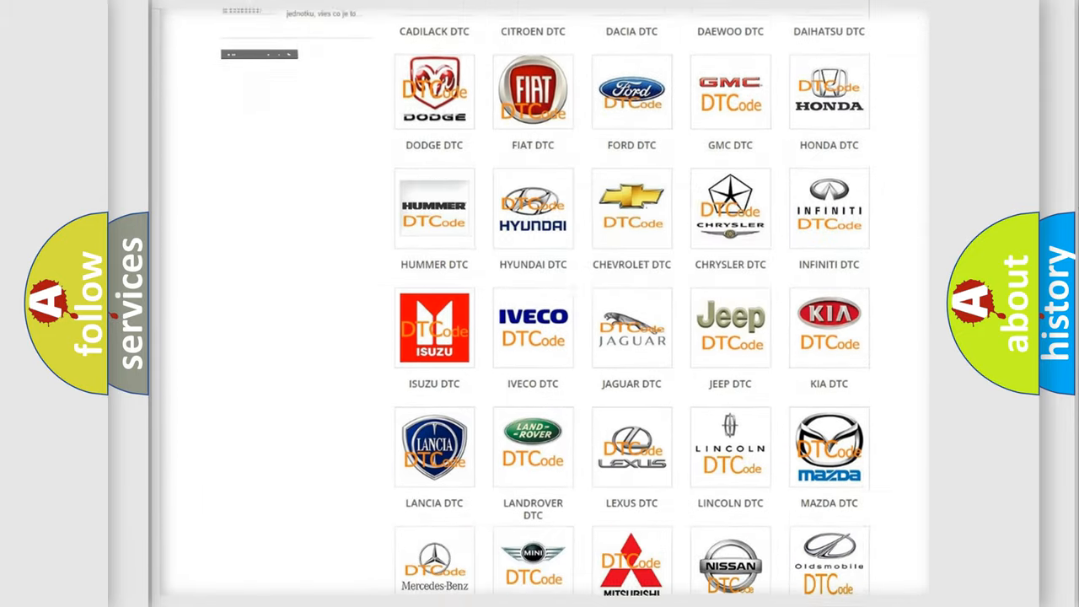
pyautogui.scroll(-3)
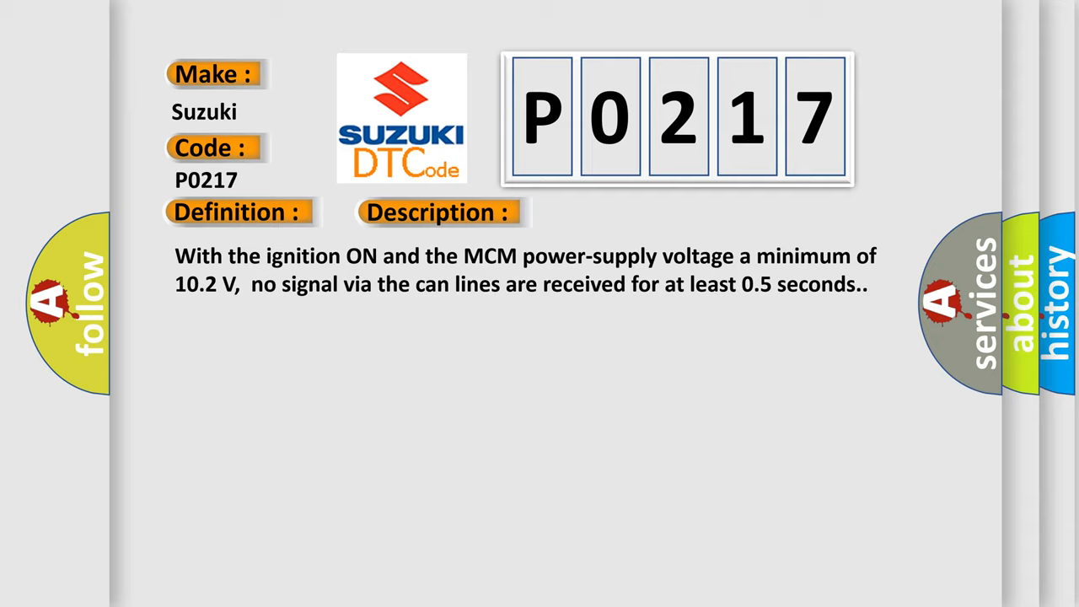
pyautogui.click(621, 212)
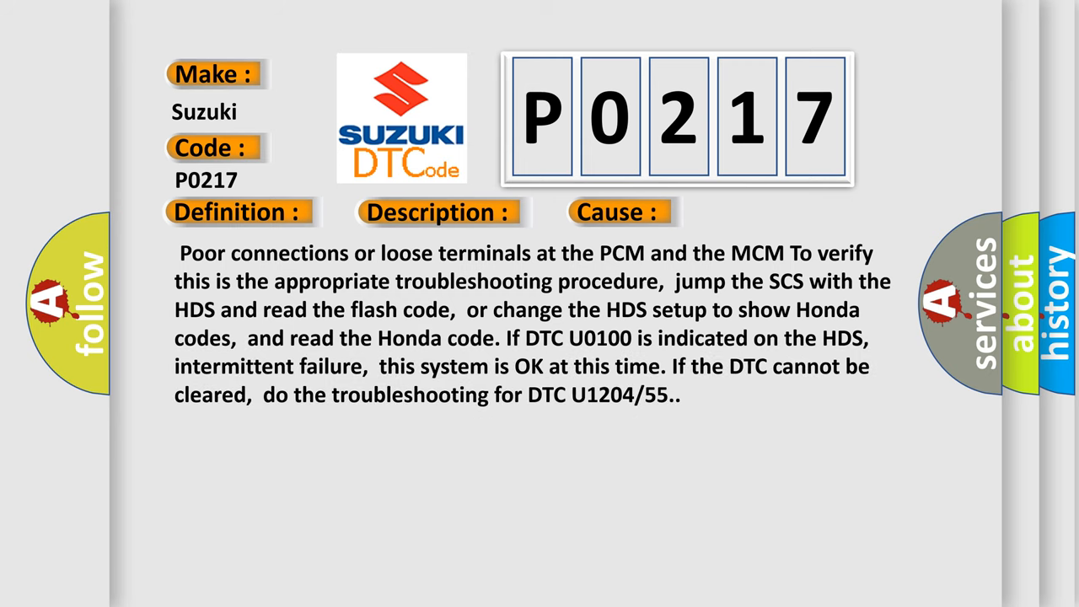